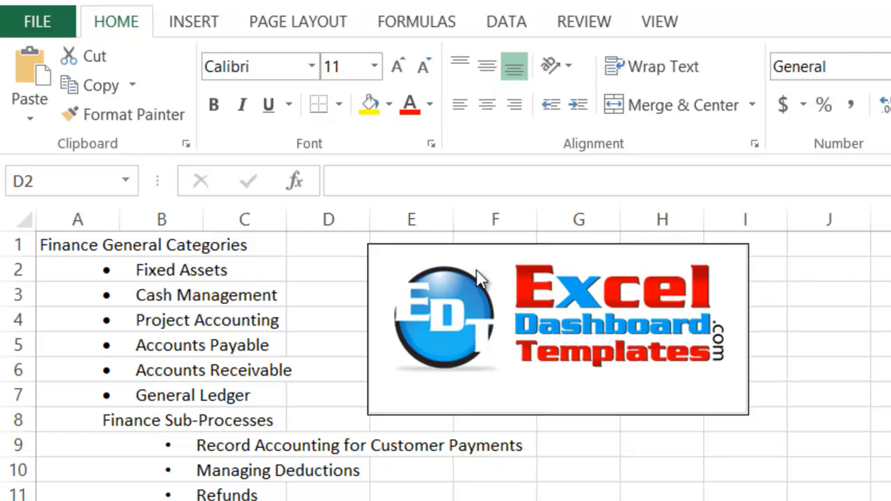
mouse_move(413, 249)
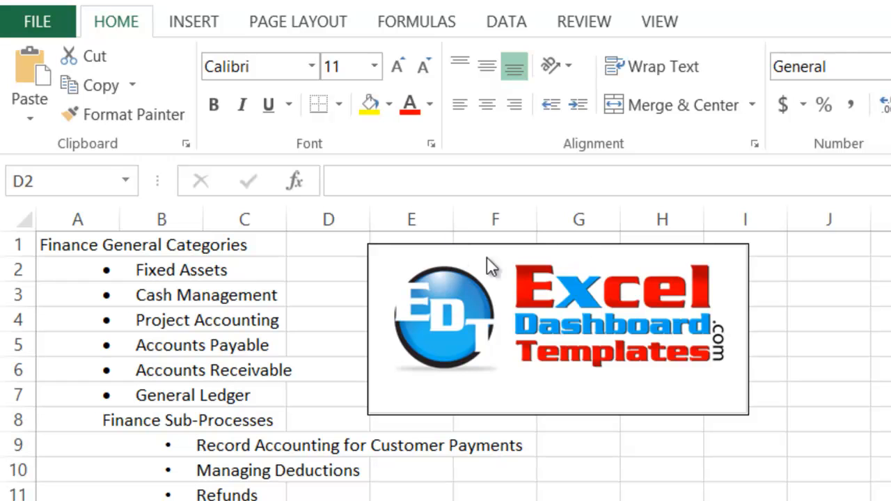
mouse_move(263, 259)
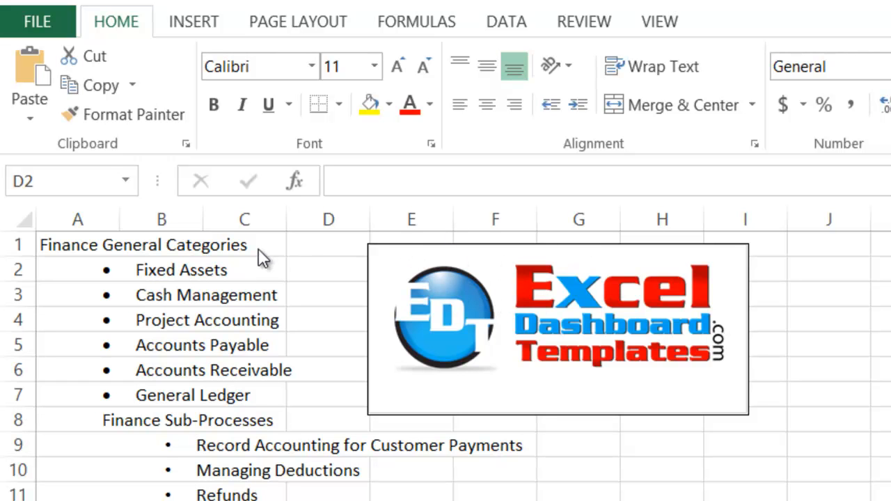
mouse_move(219, 206)
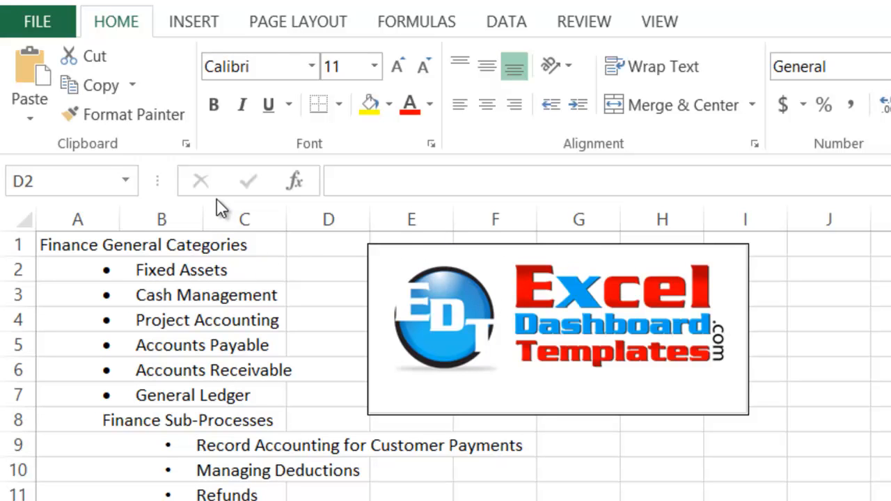
mouse_move(357, 233)
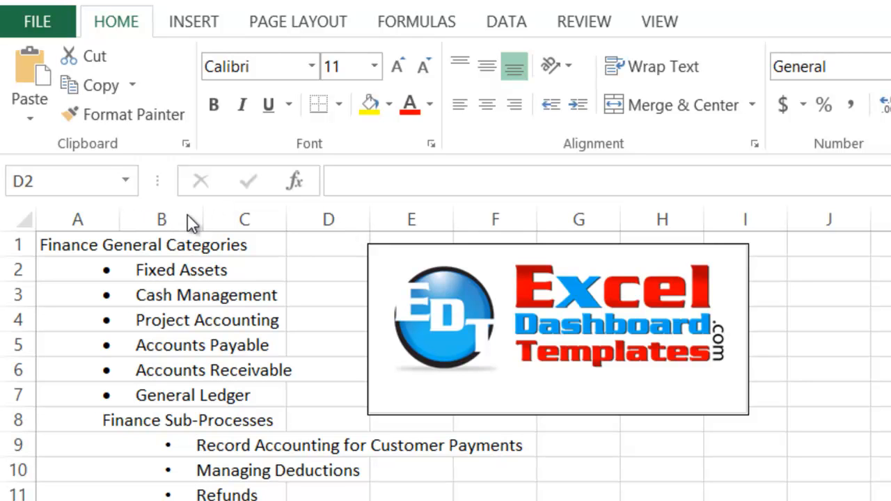
mouse_move(243, 215)
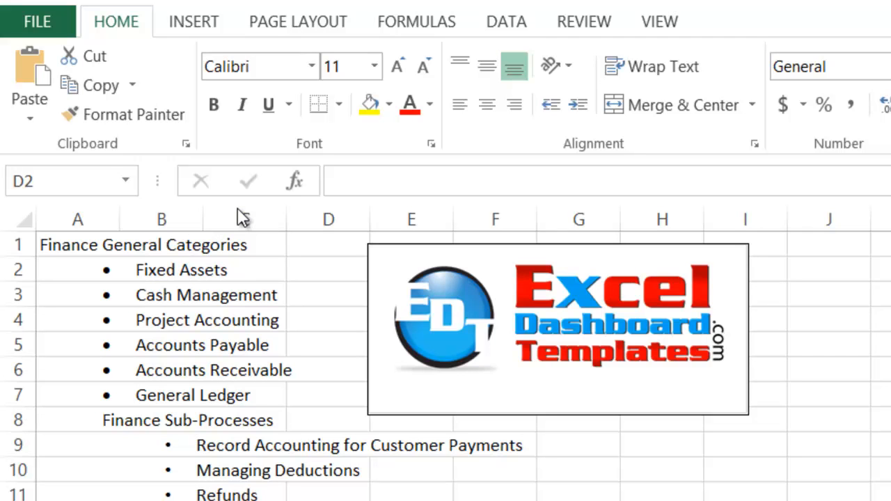
- Copy the bullet from A2 and enter it as the Find what term, replacing with nothing
left_click(328, 270)
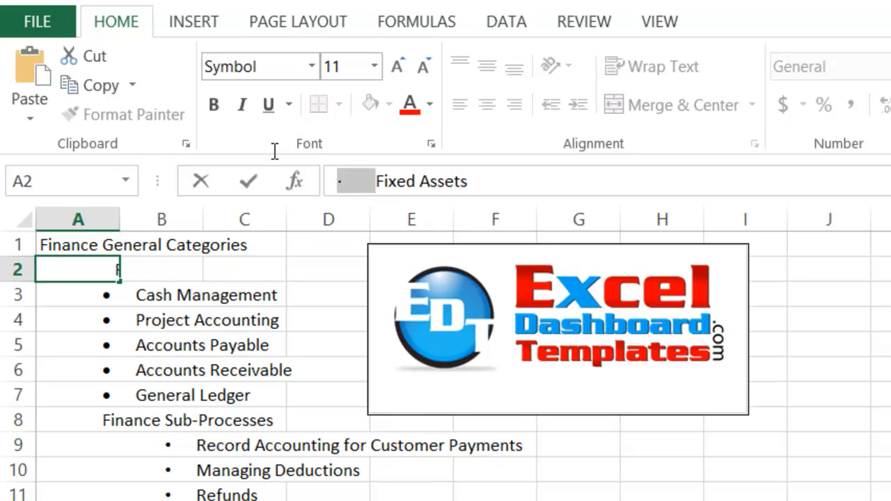
type("Fixed Assets")
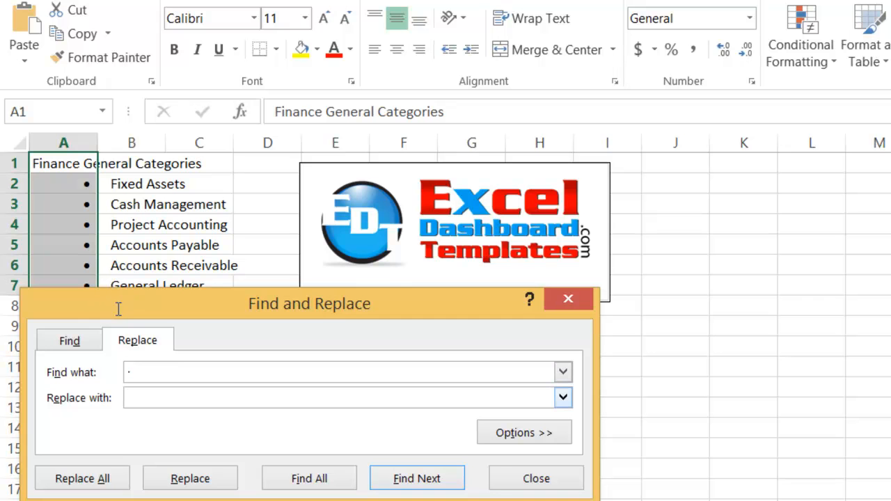
- Replace all six bullet dots with nothing and dismiss the 'All done' message
left_click(83, 479)
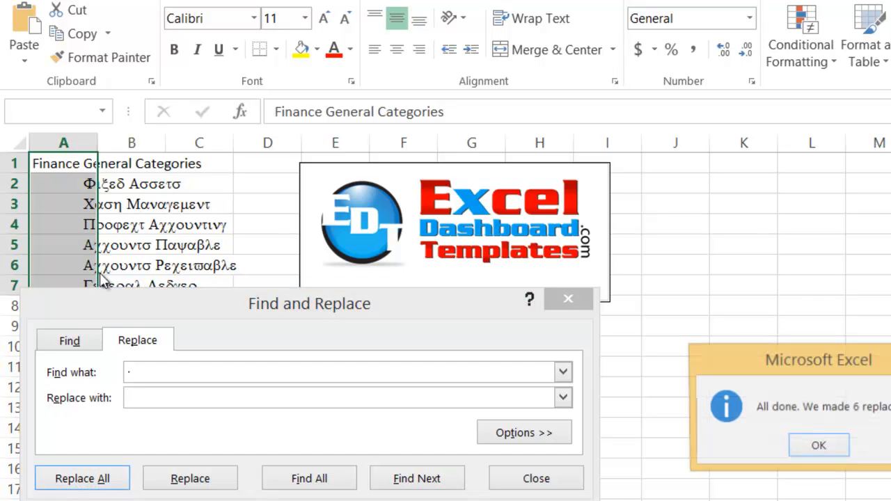
left_click(818, 445)
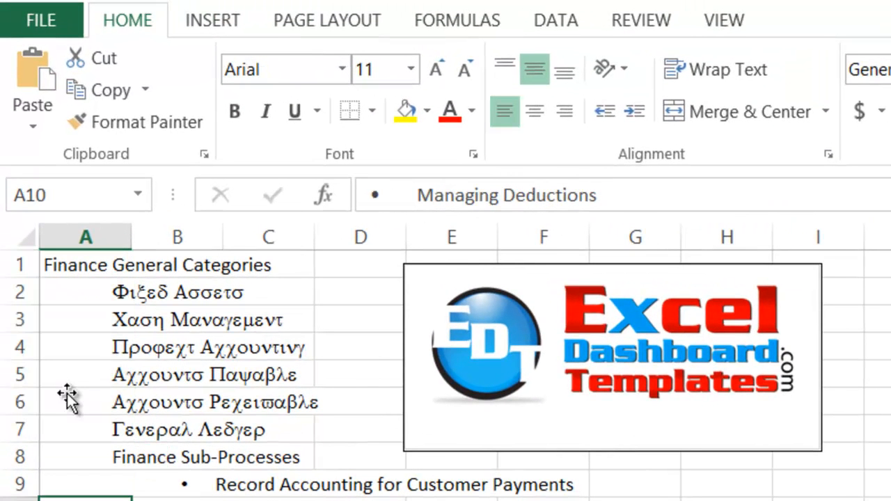
- Select the list entries A2 through A8 and bring up the font list
left_click(85, 264)
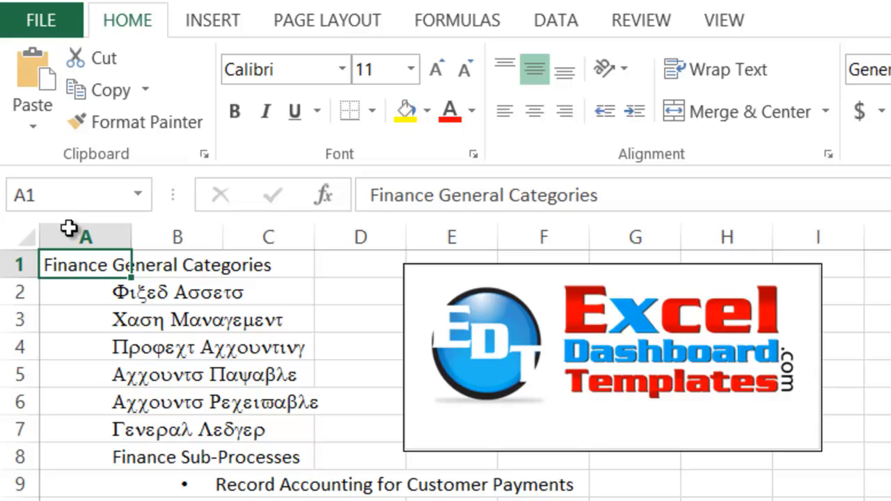
mouse_move(72, 289)
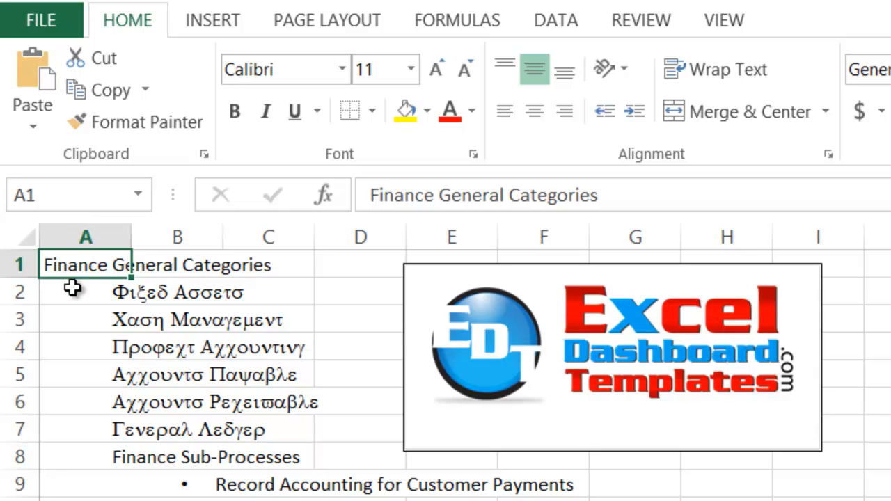
mouse_move(79, 229)
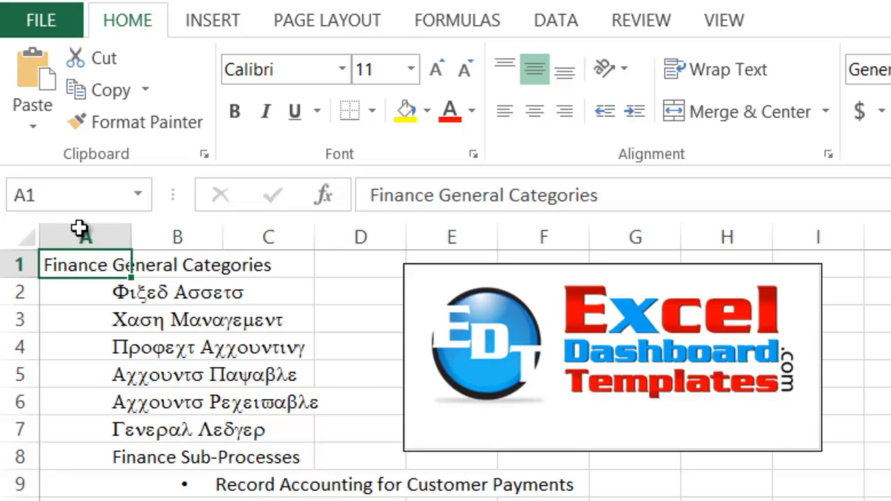
mouse_move(67, 225)
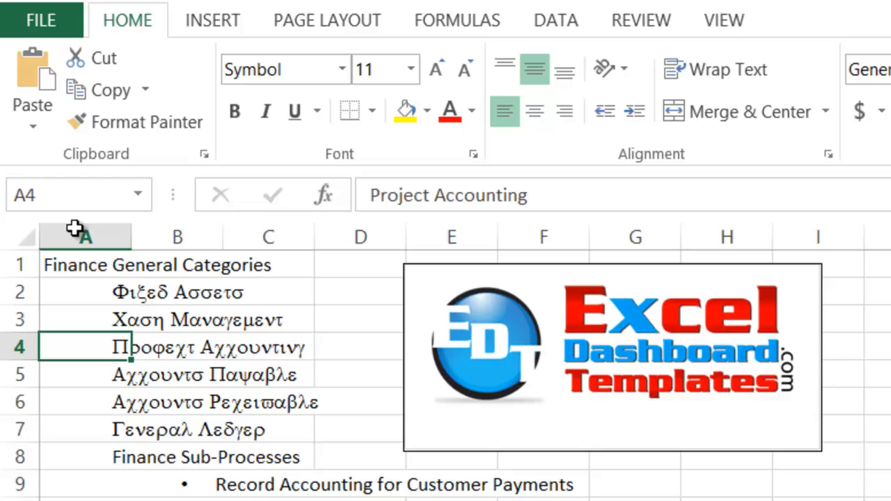
left_click(86, 291)
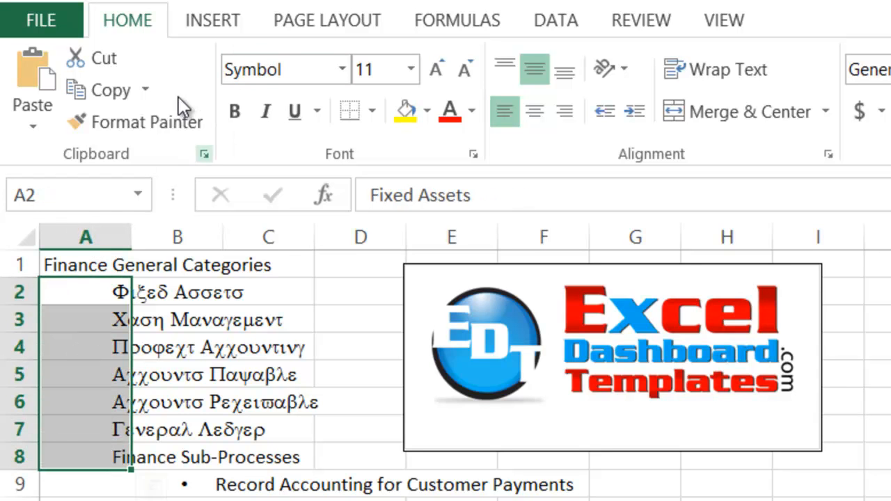
left_click(341, 69)
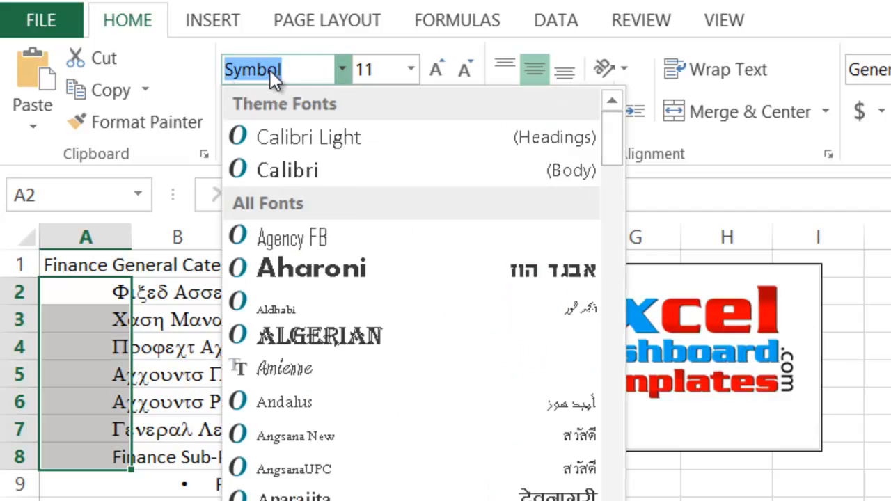
- Switch the A2:A8 entries from Symbol to the Calibri font
left_click(309, 137)
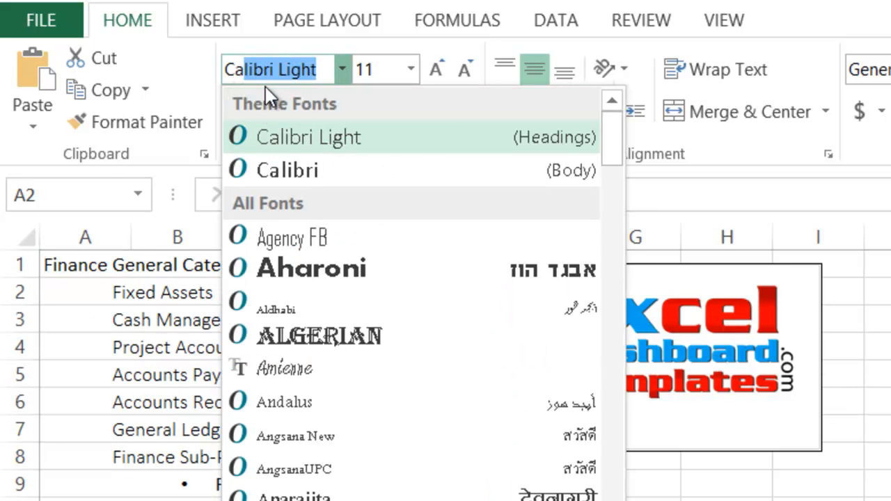
left_click(177, 347)
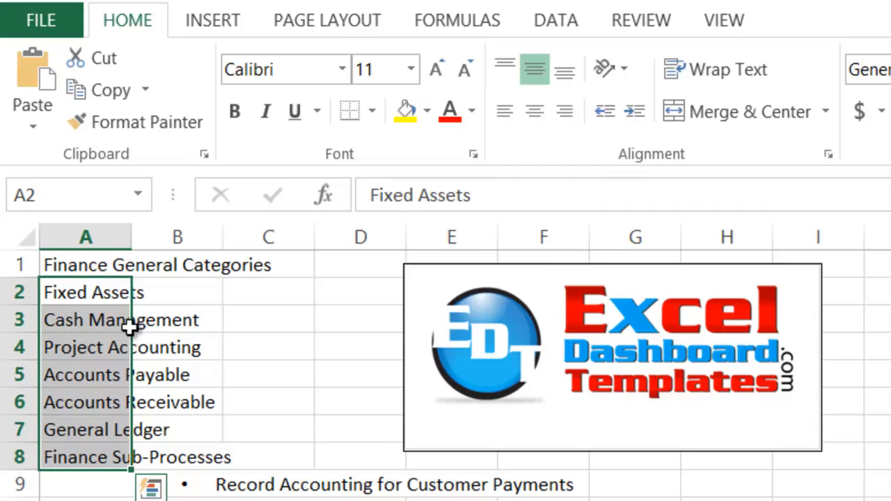
left_click(176, 402)
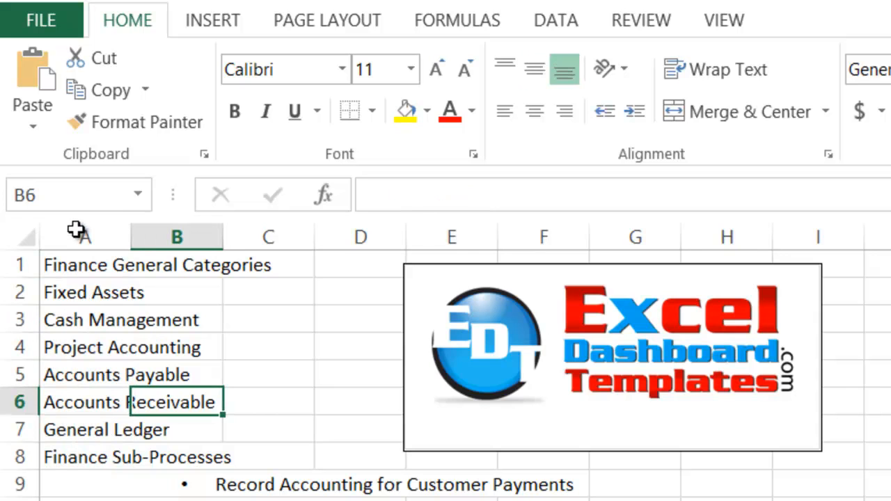
left_click(90, 292)
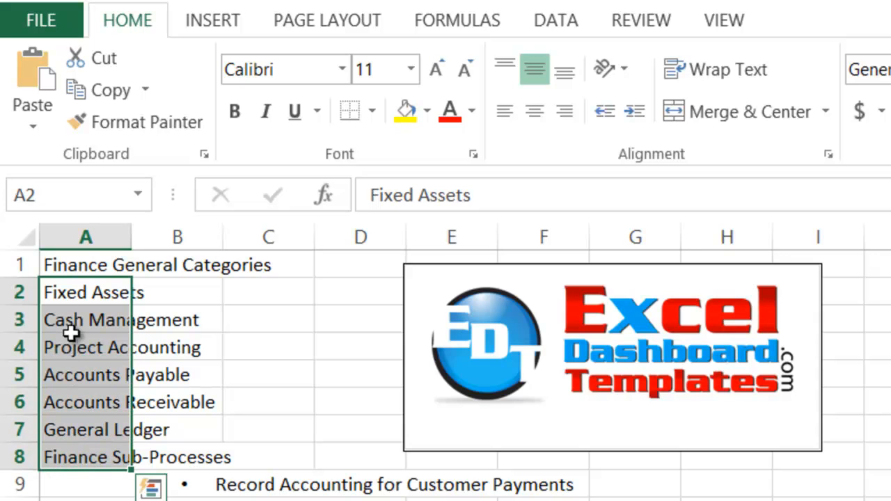
mouse_move(91, 216)
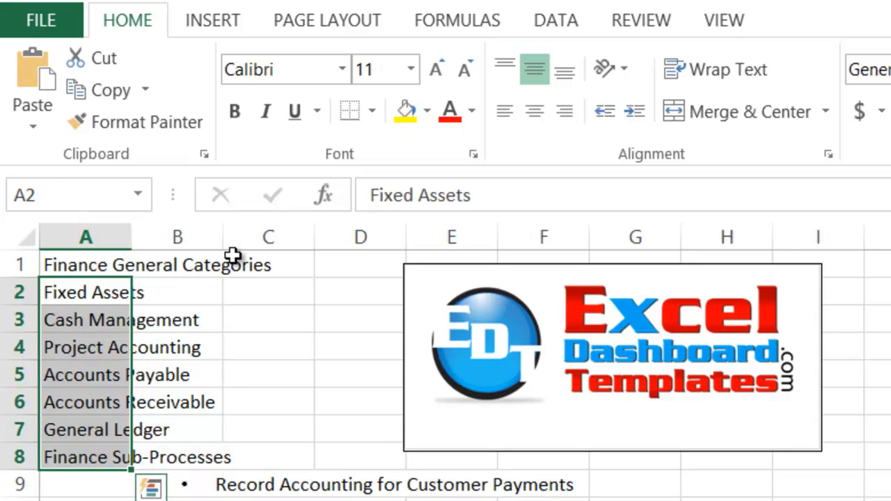
mouse_move(570, 282)
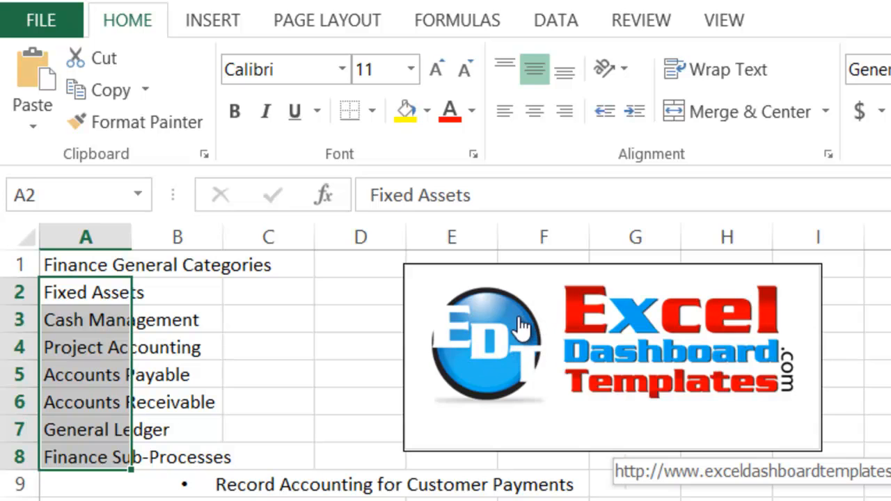
mouse_move(491, 282)
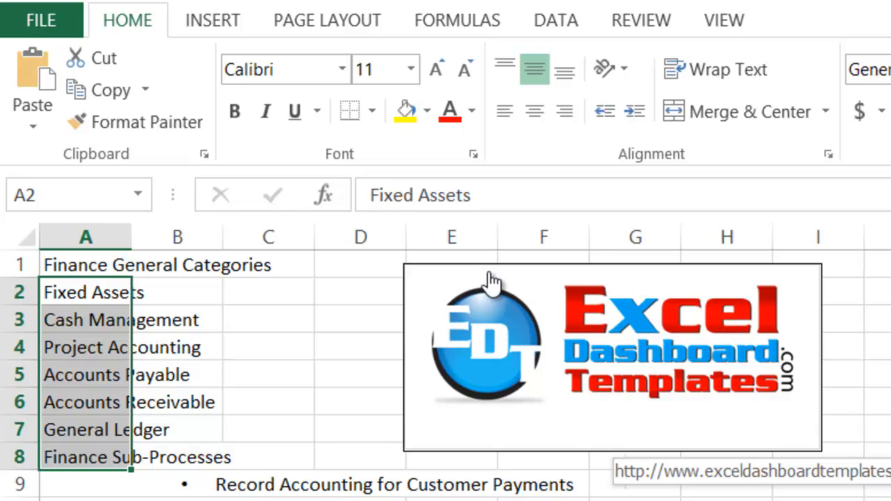
mouse_move(501, 341)
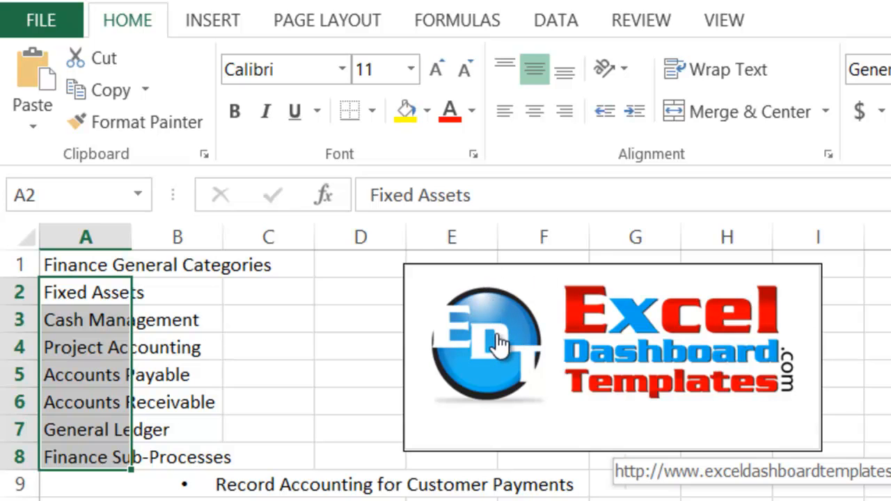